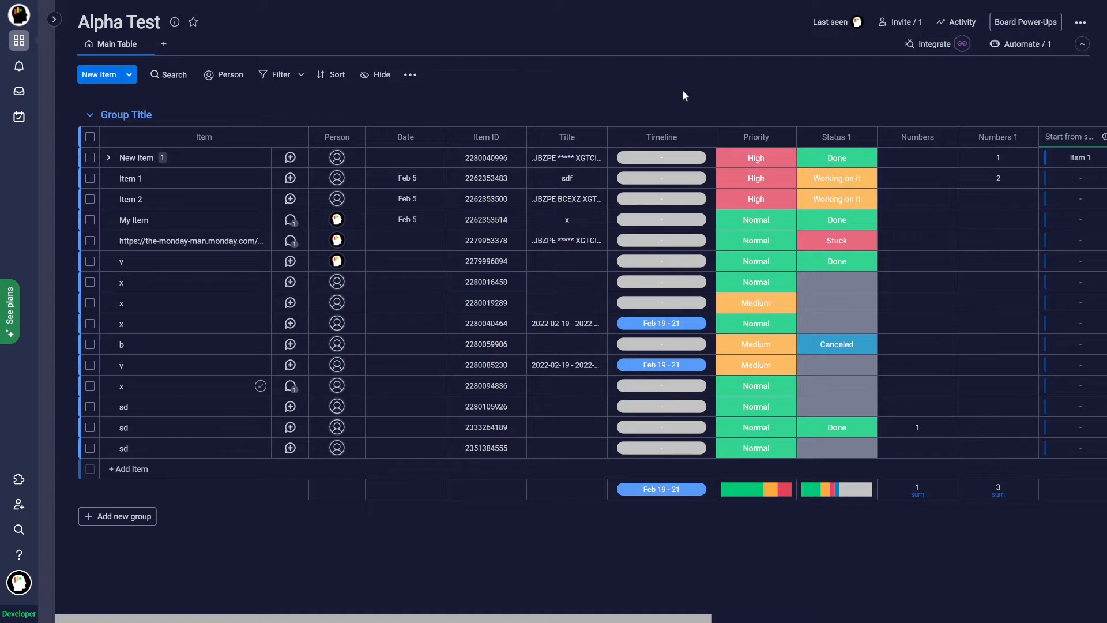
{"action": "mouse_move", "coordinate": [851, 105]}
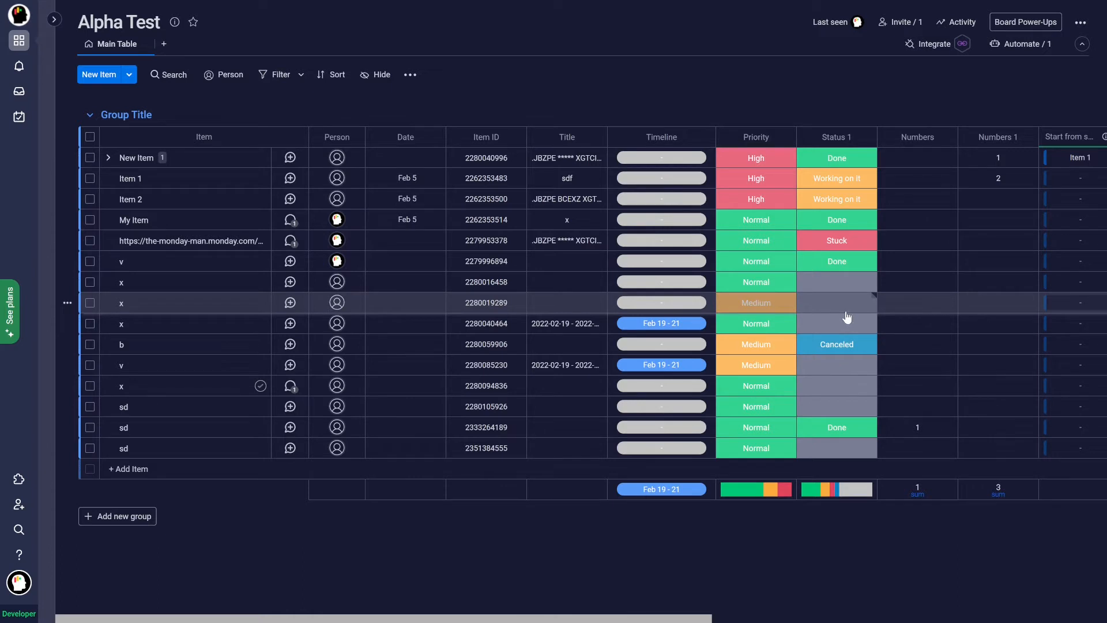
- Confirm New Item's Status 1 stays set to Done
{"action": "left_click", "coordinate": [836, 158]}
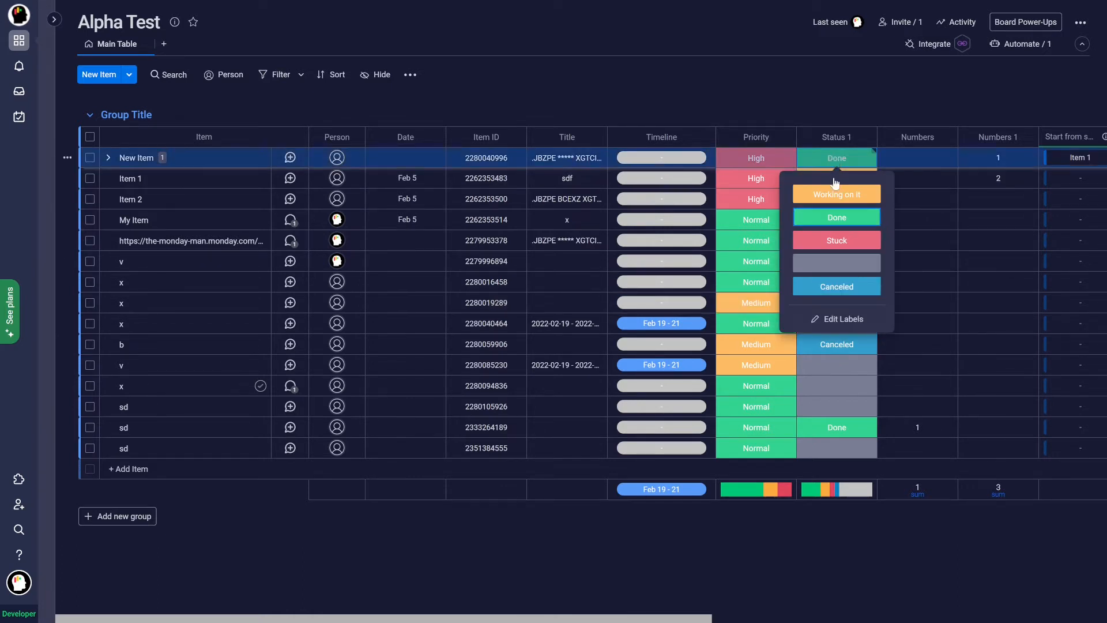
{"action": "left_click", "coordinate": [842, 318]}
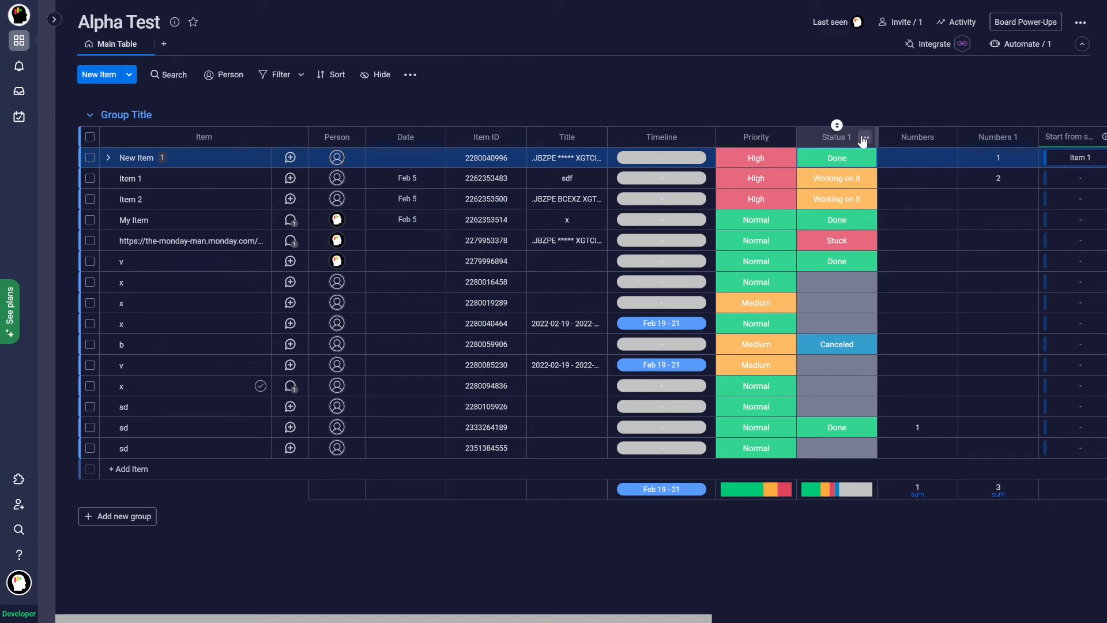
- In Status 1 settings, count the green Done and blue Canceled colours as completed
{"action": "left_click", "coordinate": [864, 137]}
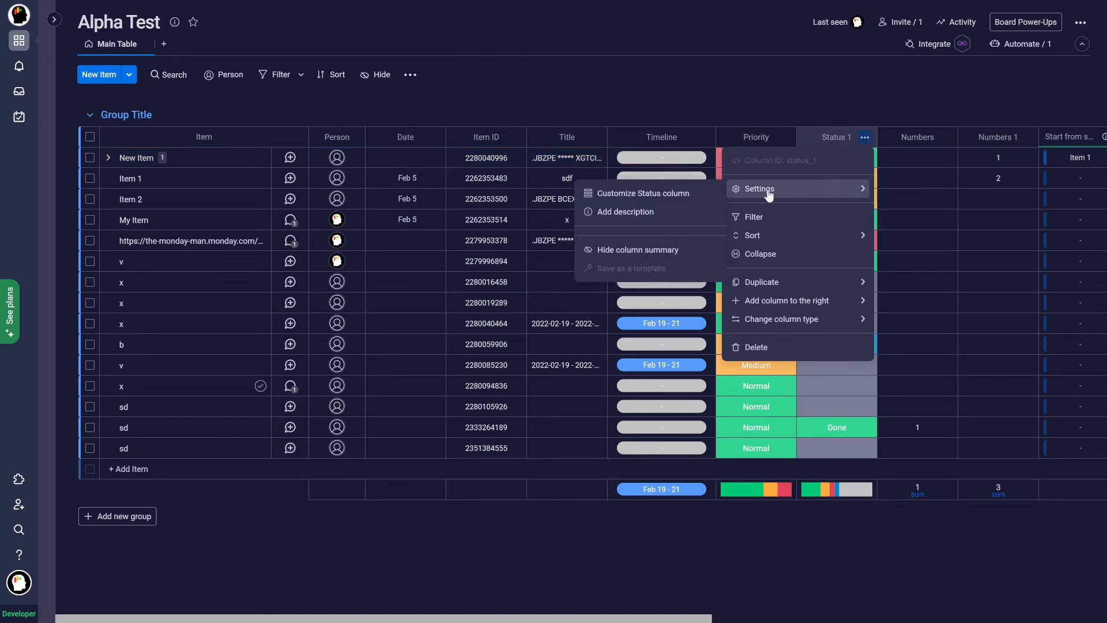
{"action": "left_click", "coordinate": [759, 188]}
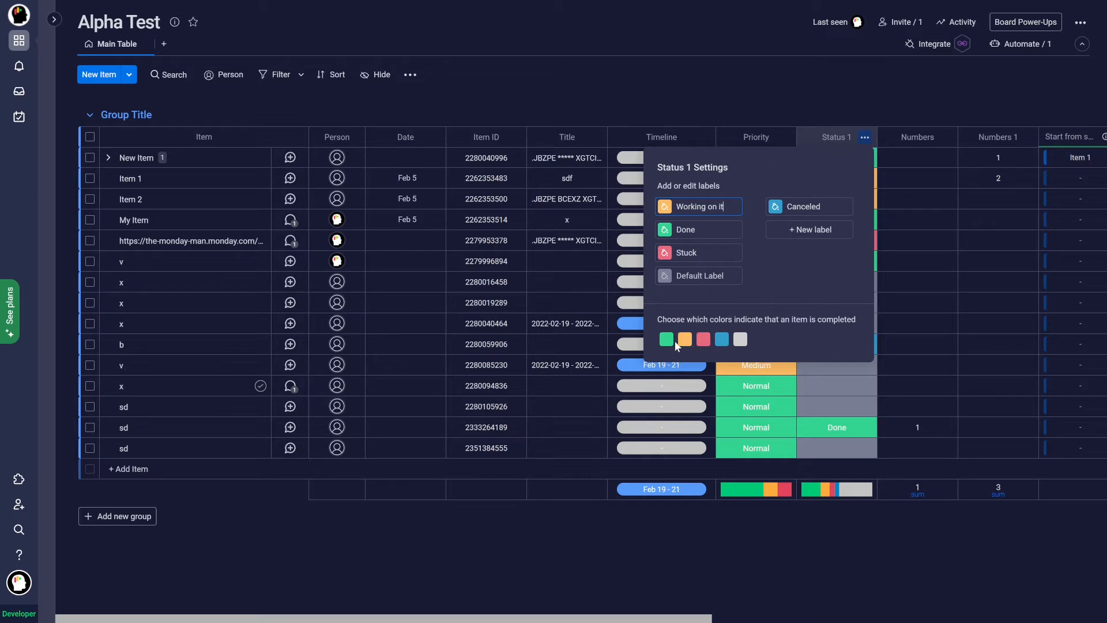
{"action": "left_click", "coordinate": [666, 338]}
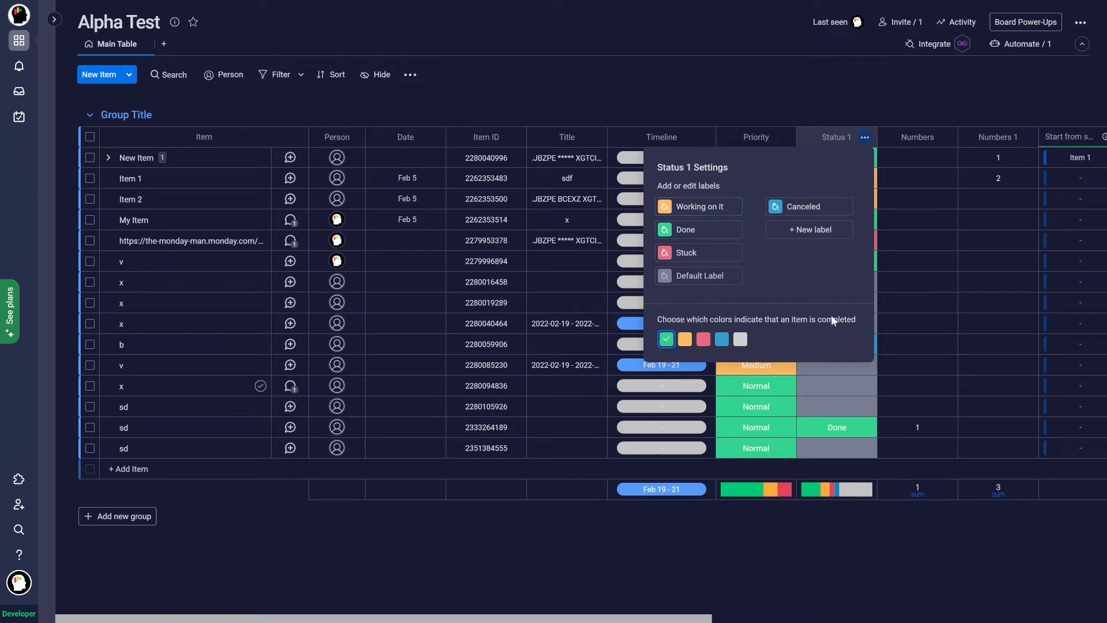
{"action": "left_click", "coordinate": [721, 339]}
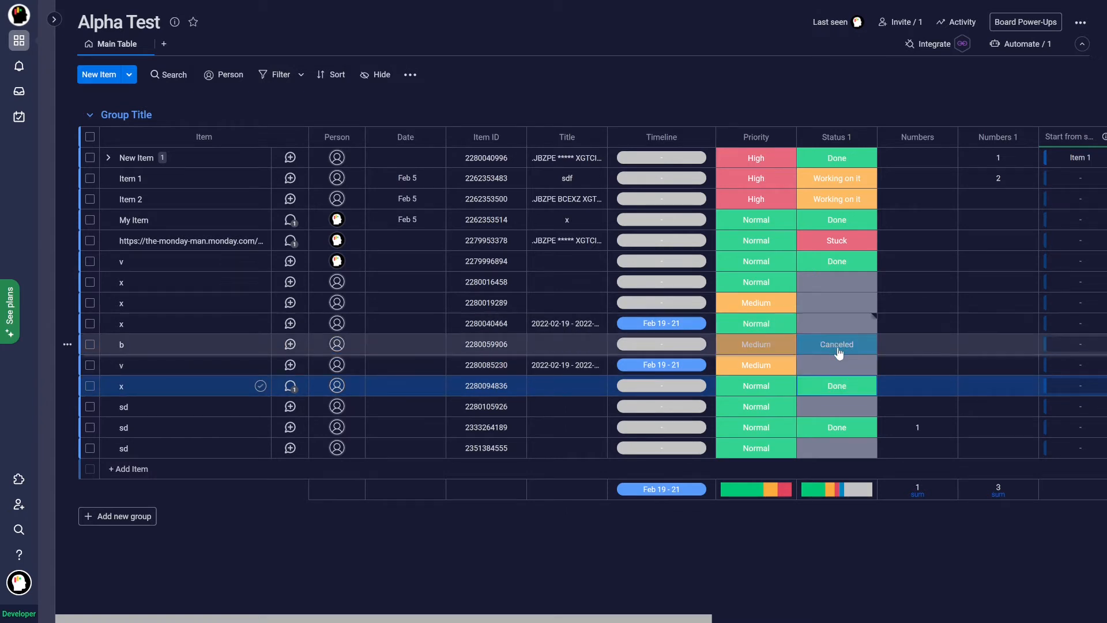
{"action": "left_click", "coordinate": [836, 323]}
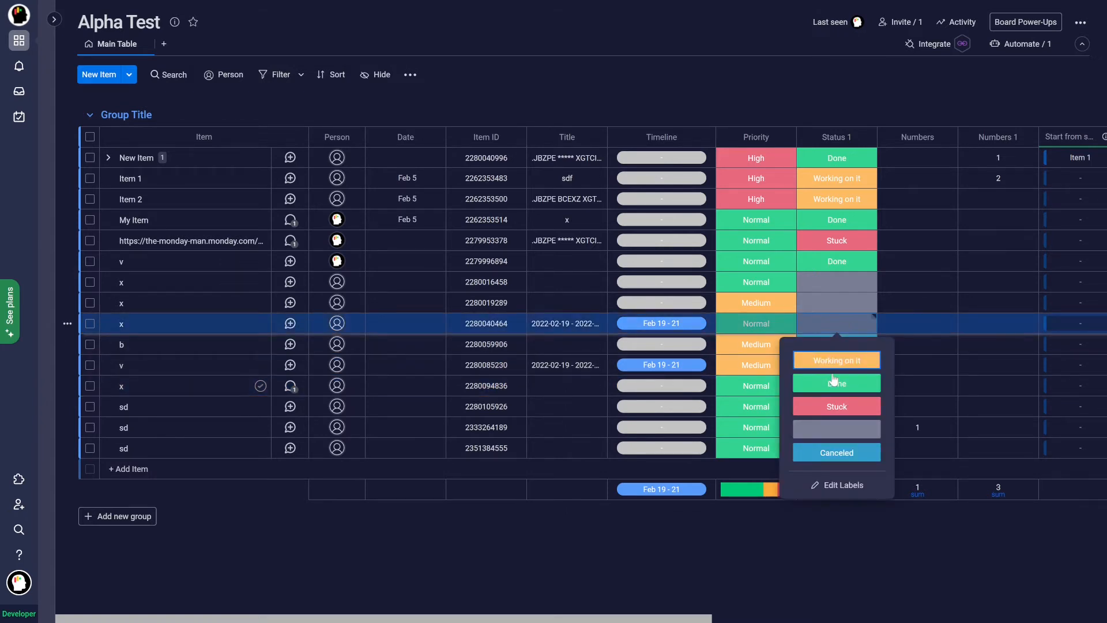
{"action": "left_click", "coordinate": [836, 452]}
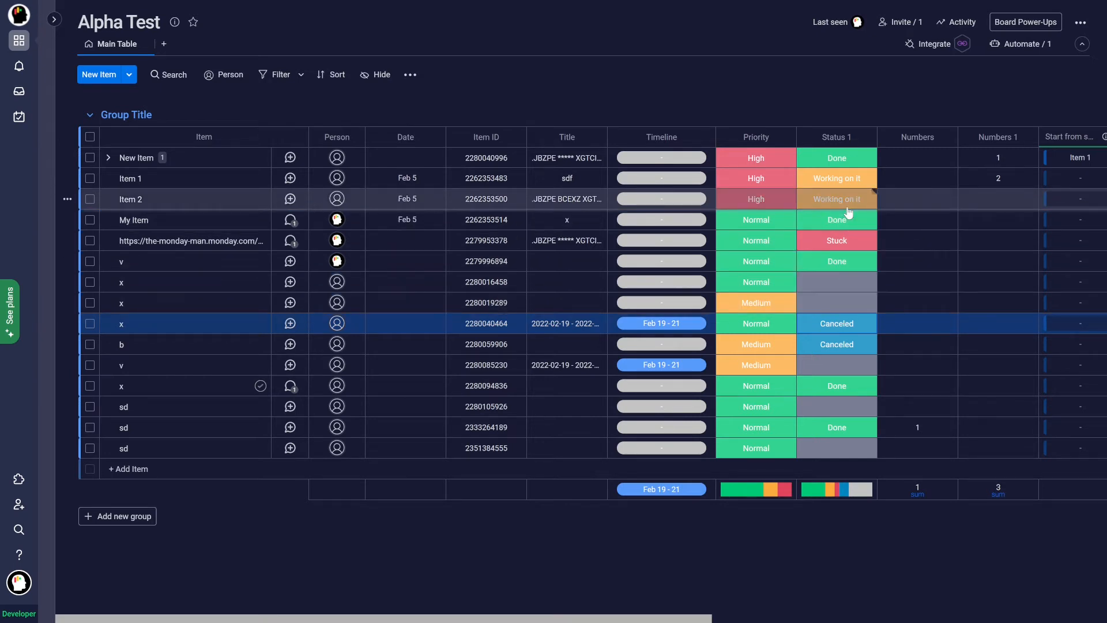
{"action": "mouse_move", "coordinate": [768, 227]}
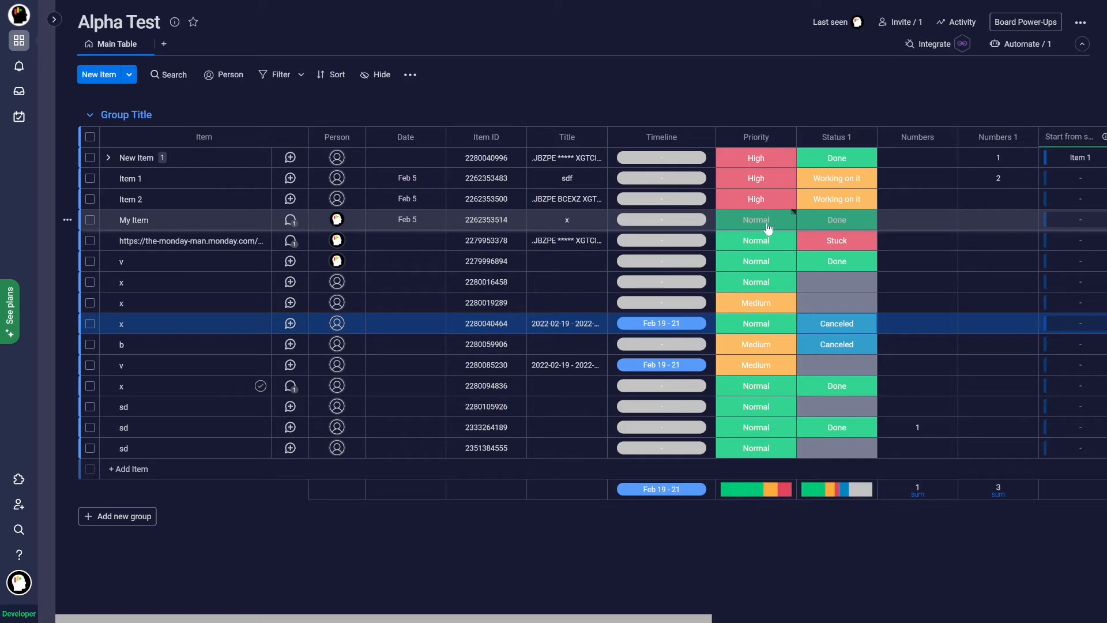
{"action": "left_click", "coordinate": [754, 302]}
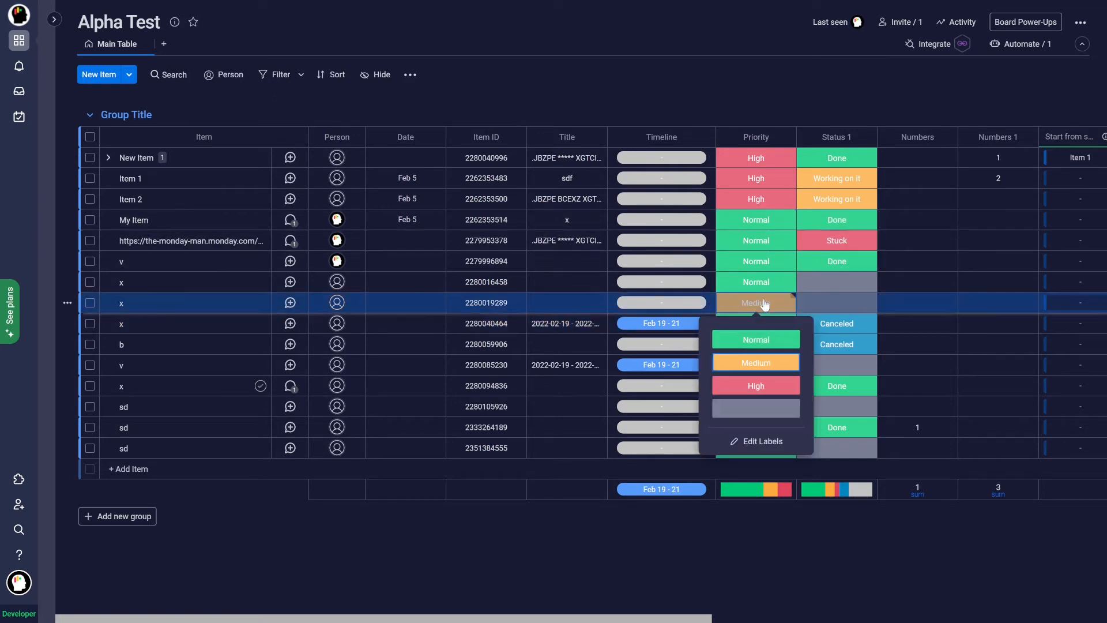
{"action": "left_click", "coordinate": [754, 339]}
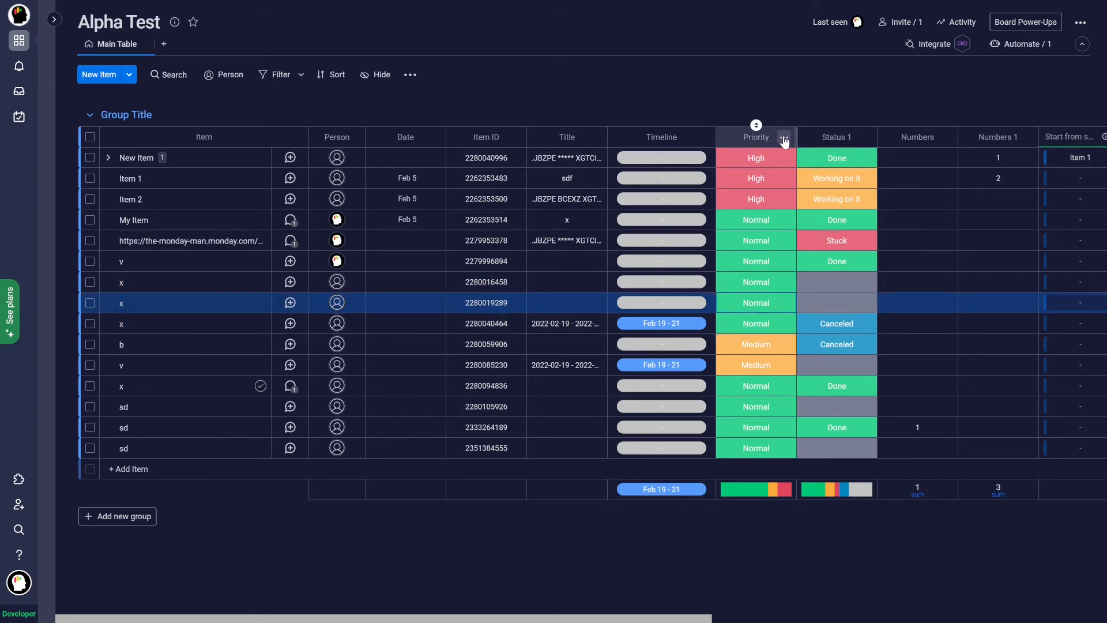
{"action": "left_click", "coordinate": [784, 137]}
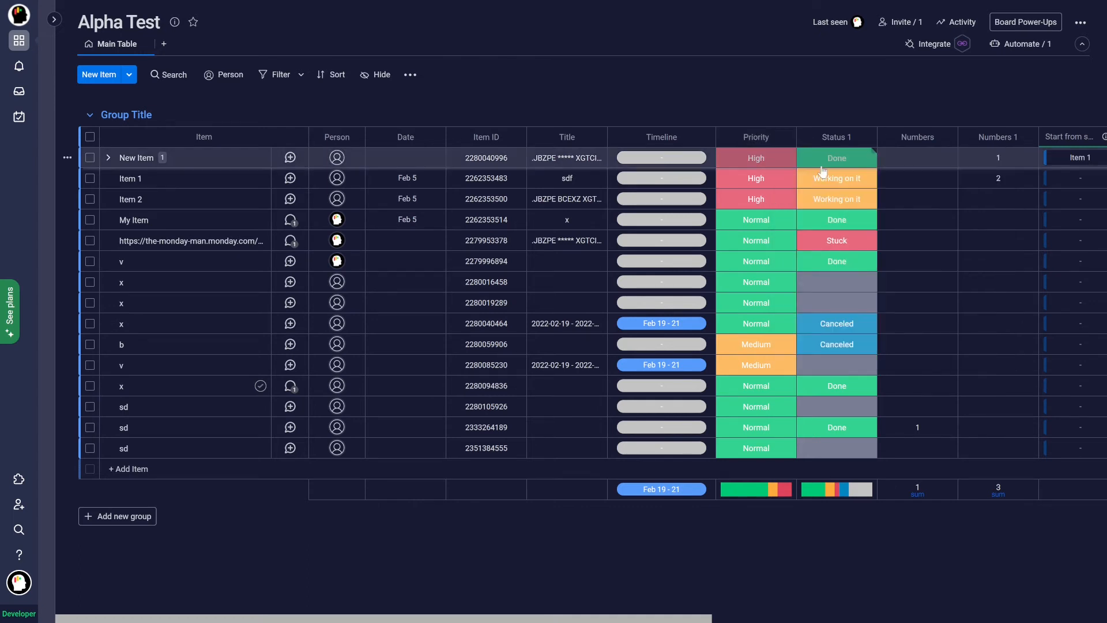
{"action": "mouse_move", "coordinate": [781, 158]}
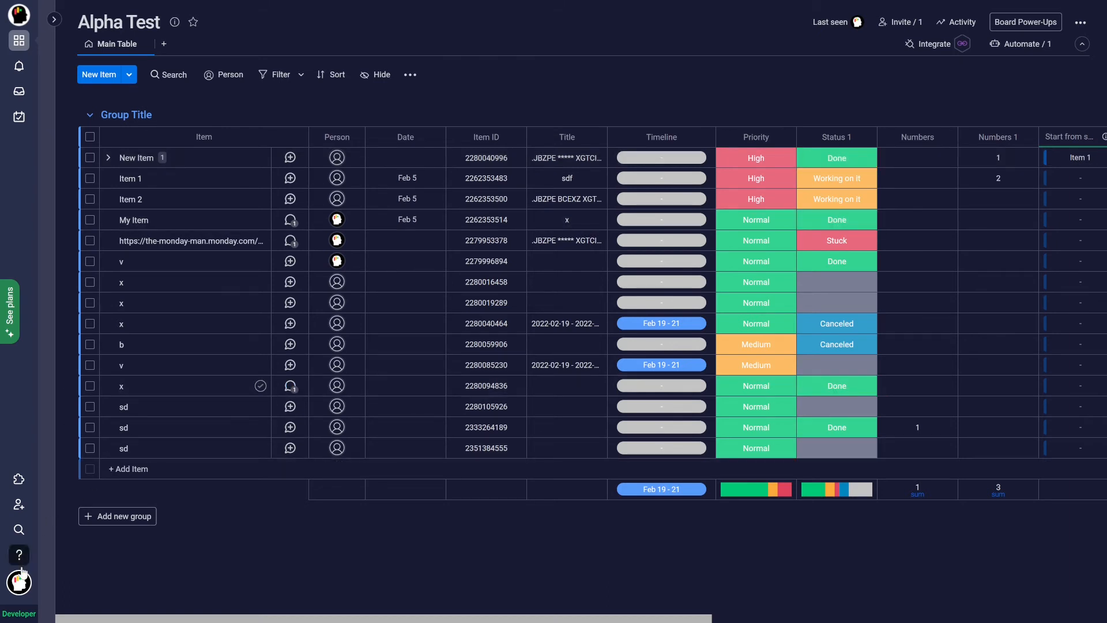
{"action": "left_click", "coordinate": [18, 581]}
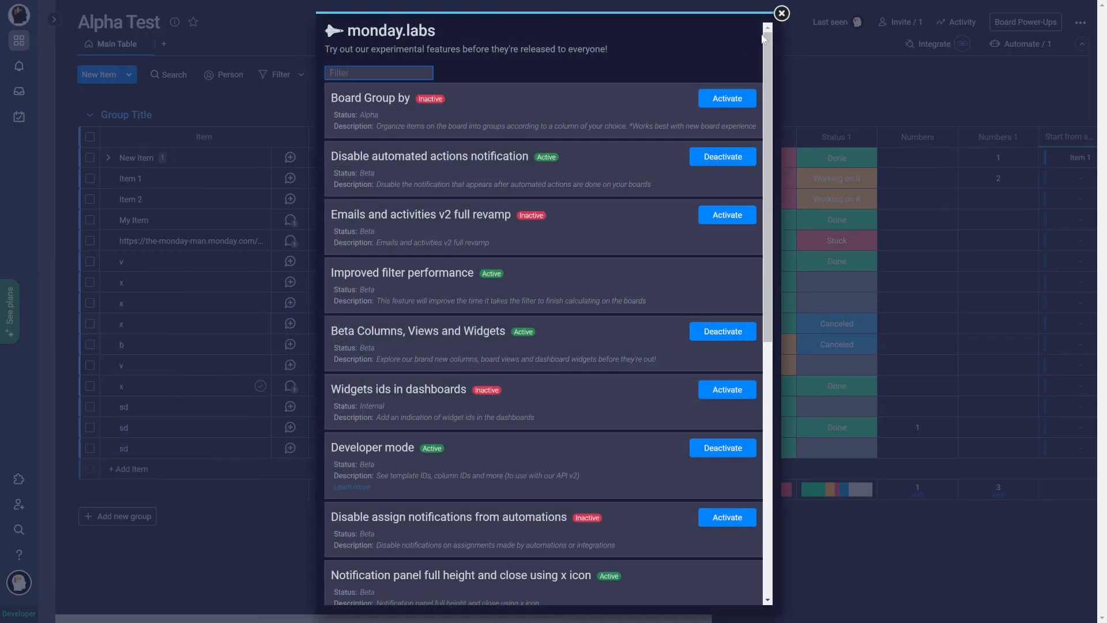
{"action": "scroll", "scroll_direction": "down", "scroll_amount": 3}
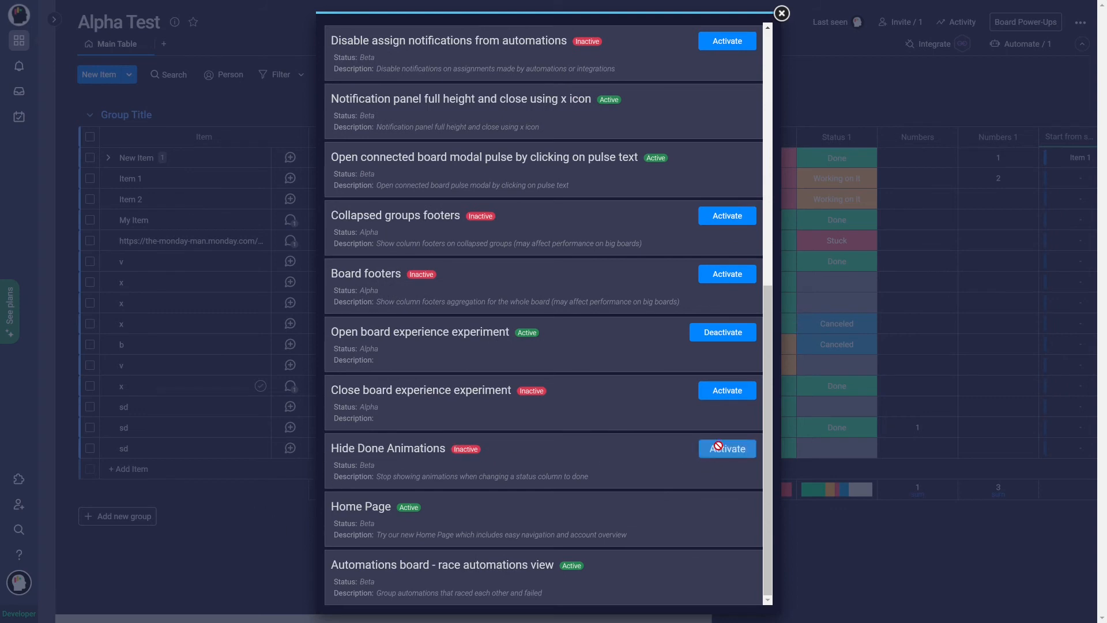
{"action": "left_click", "coordinate": [780, 13]}
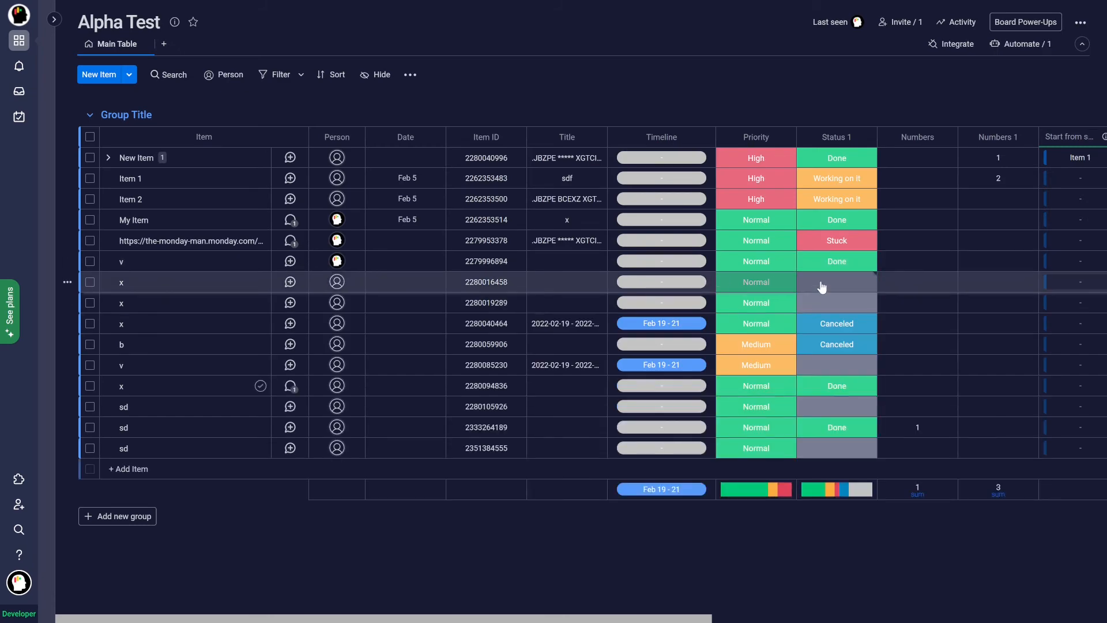
{"action": "left_click", "coordinate": [837, 281]}
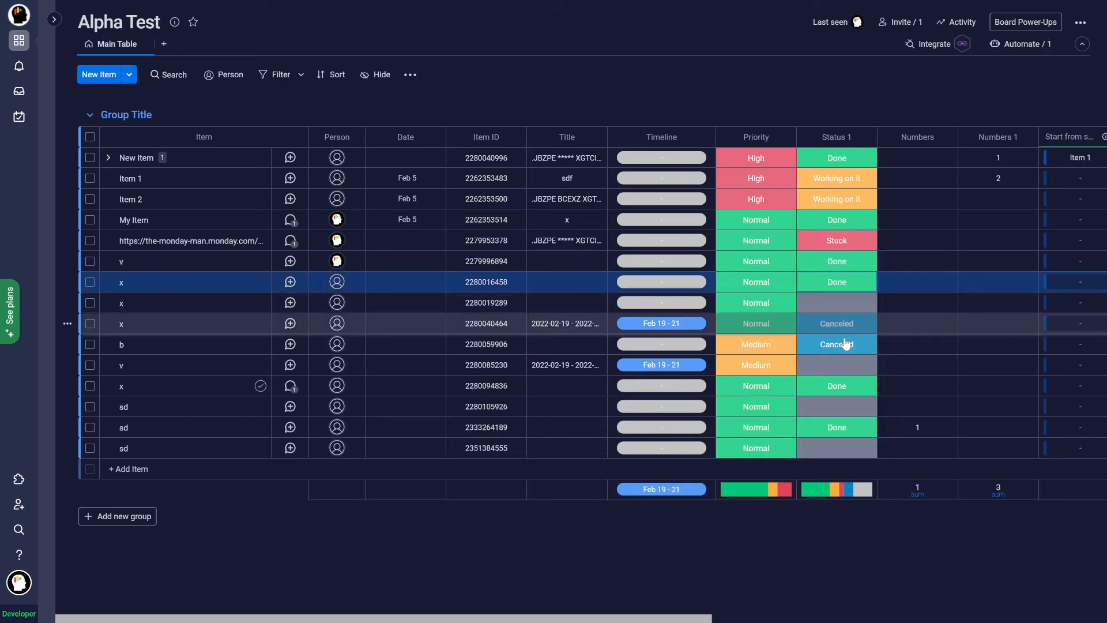